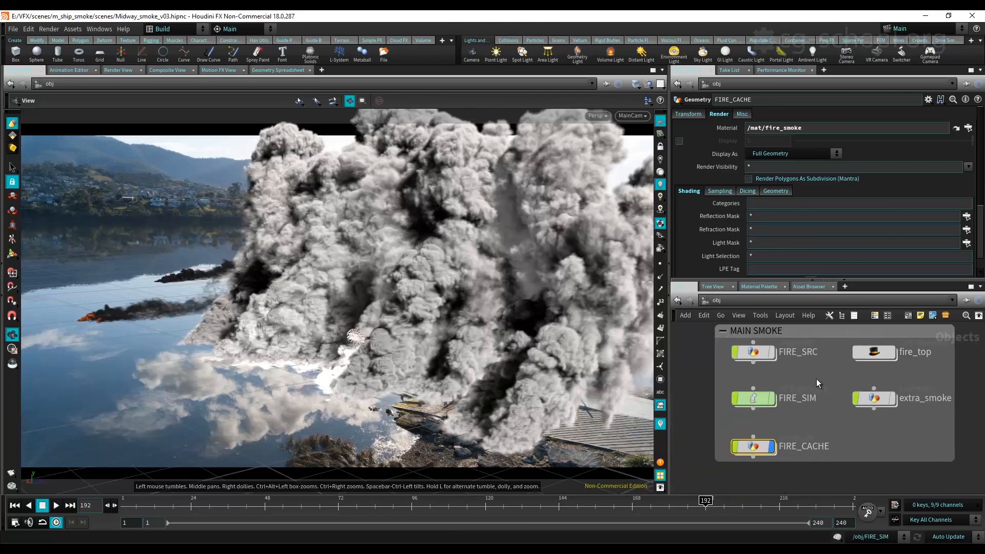
pyautogui.moveTo(375, 394)
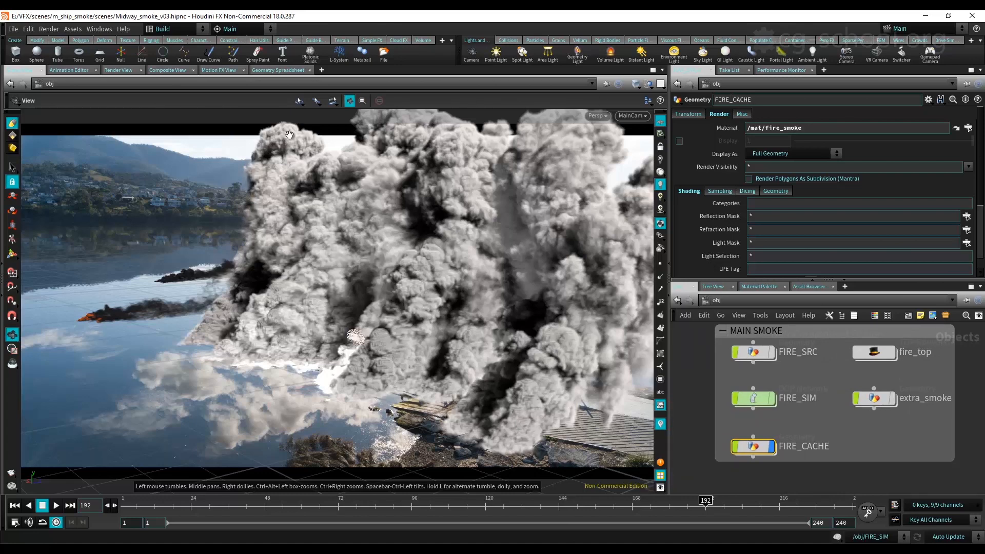
pyautogui.moveTo(441, 403)
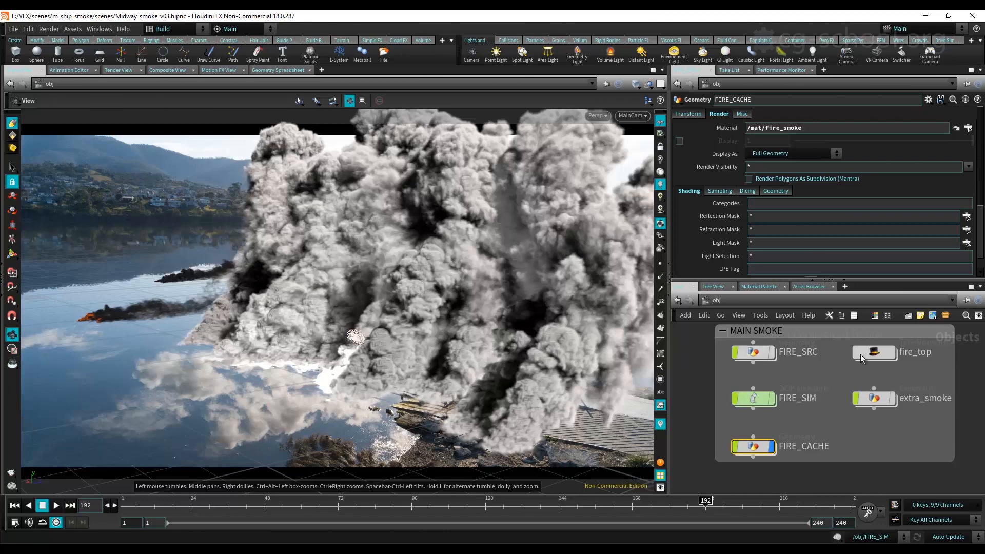
# Select the fire_top TOP network to show its task graph file and local scheduler settings
pyautogui.click(873, 352)
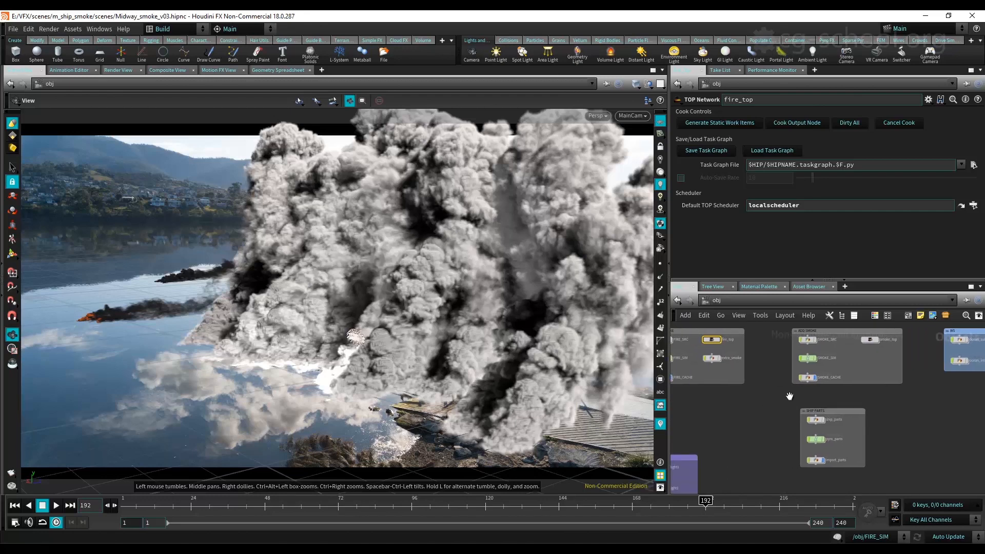
pyautogui.moveTo(791, 401)
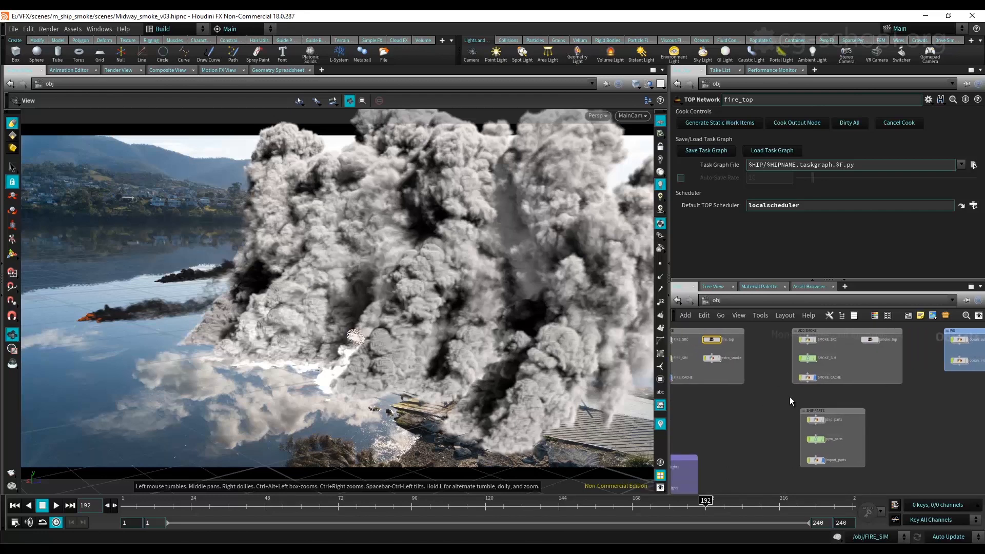